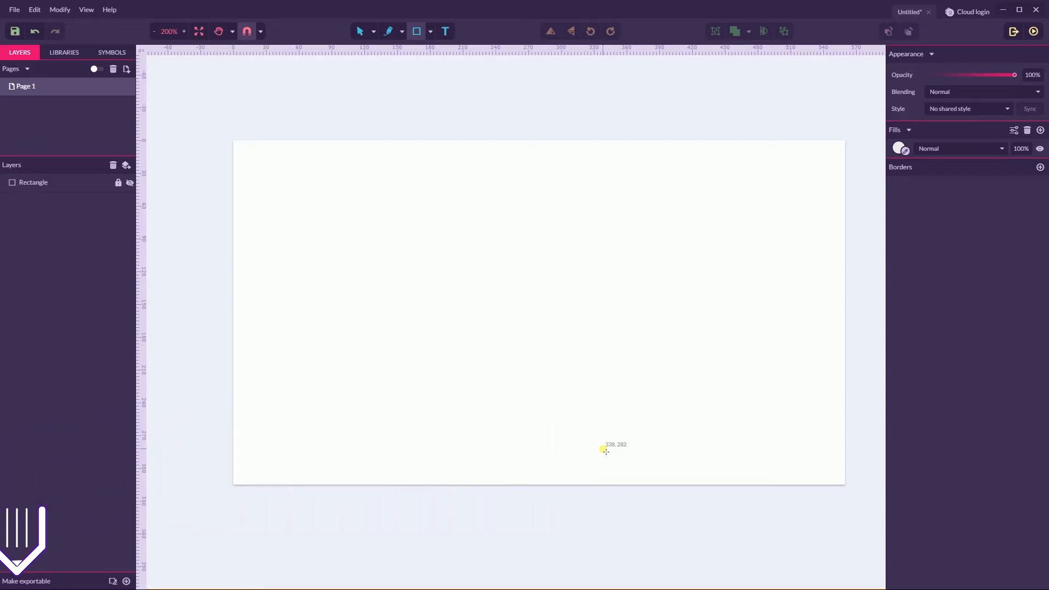
mouse_move(549, 255)
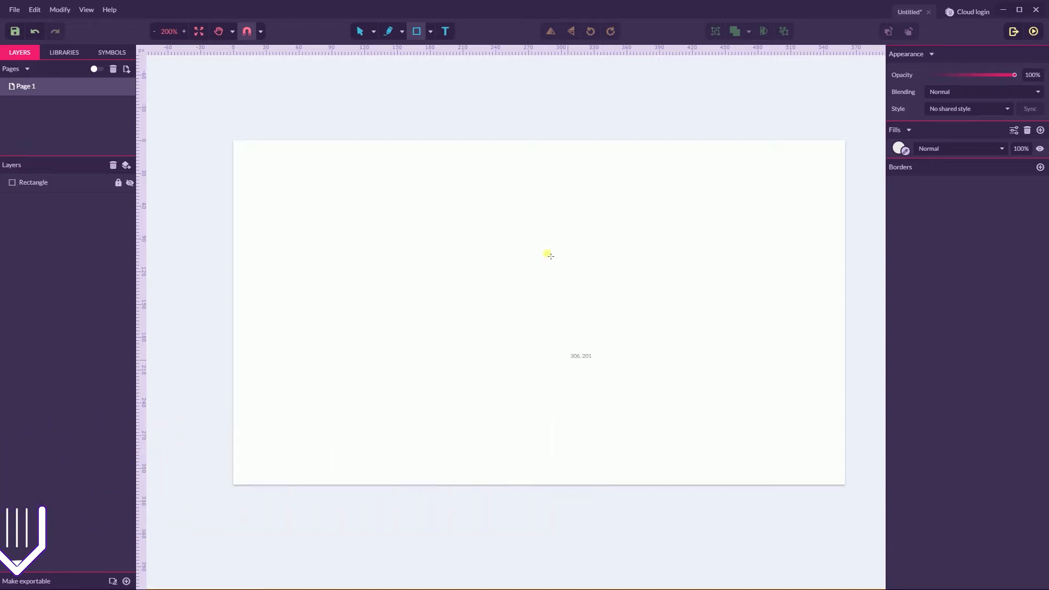
mouse_move(426, 6)
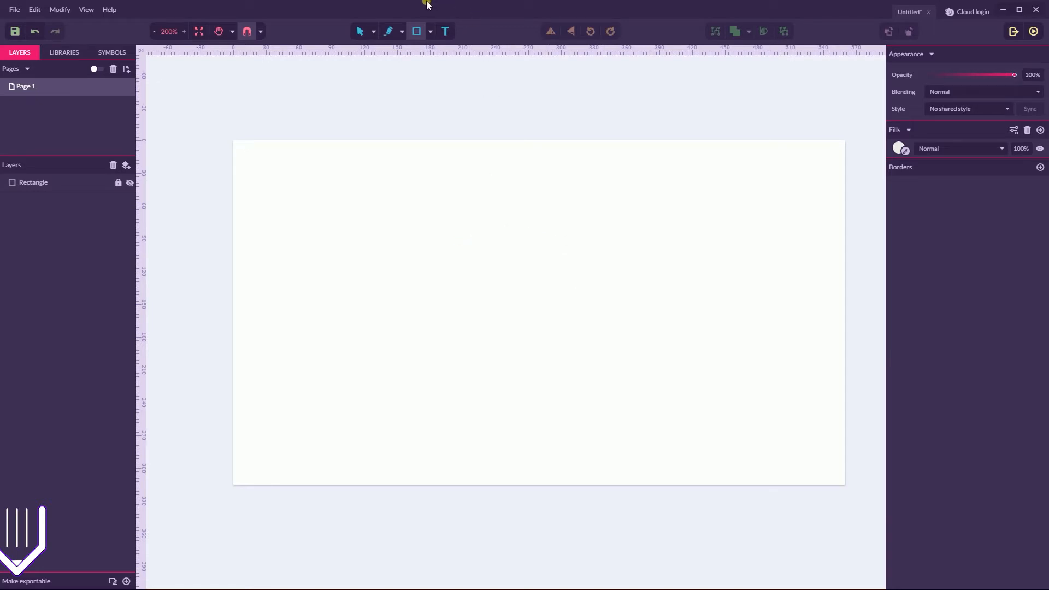
- Expand the pen-style tool list showing Pen, Bezigon, Freehand, Shading and Knife
left_click(400, 30)
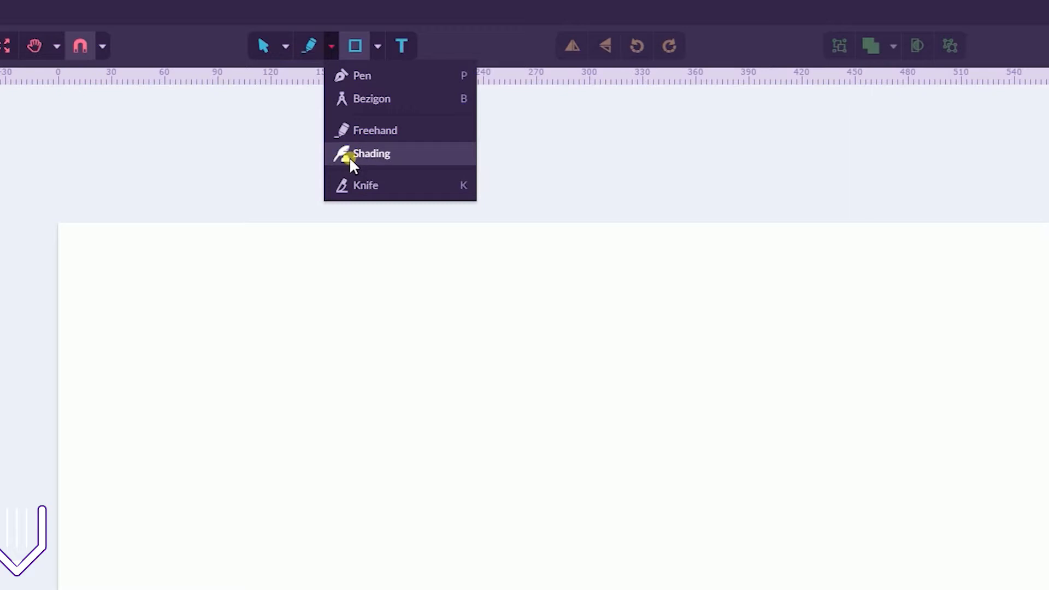
- With the Shading tool, draw a closed blob shape over the gray rectangle and finish it
left_click(371, 152)
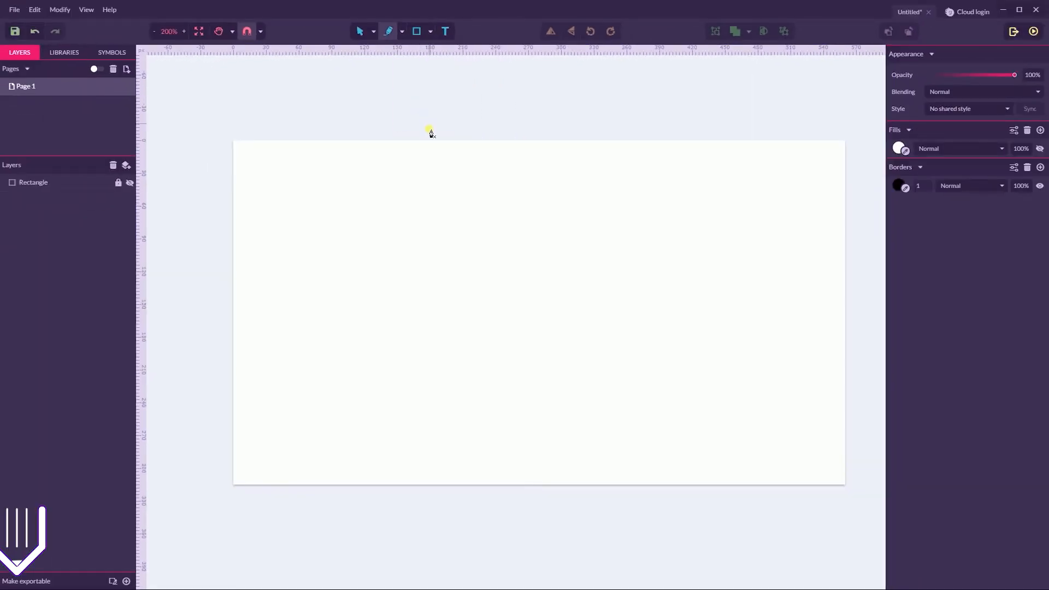
left_click_drag(428, 132, 487, 308)
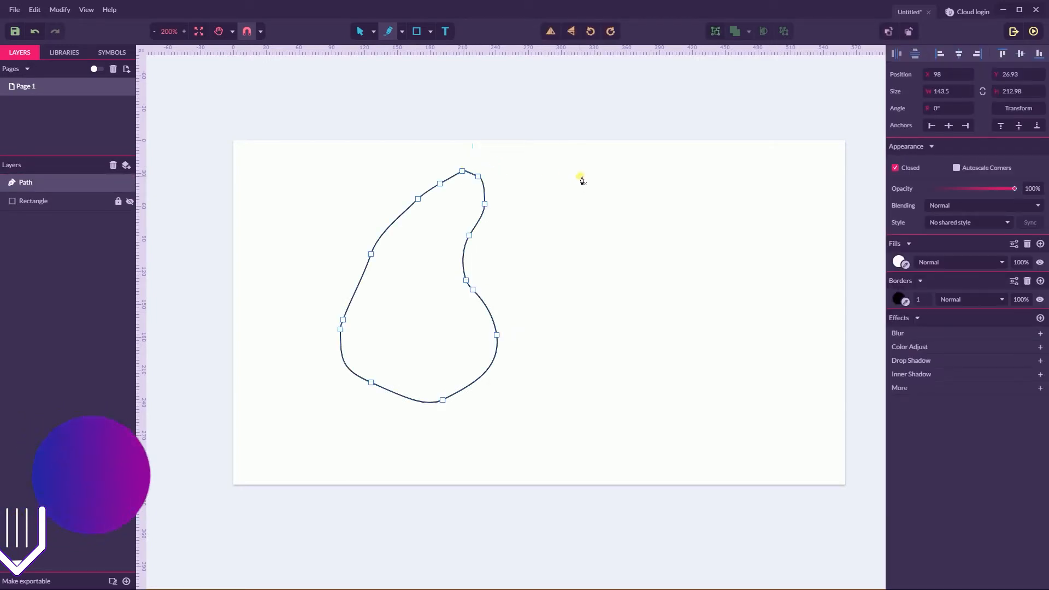
left_click(398, 32)
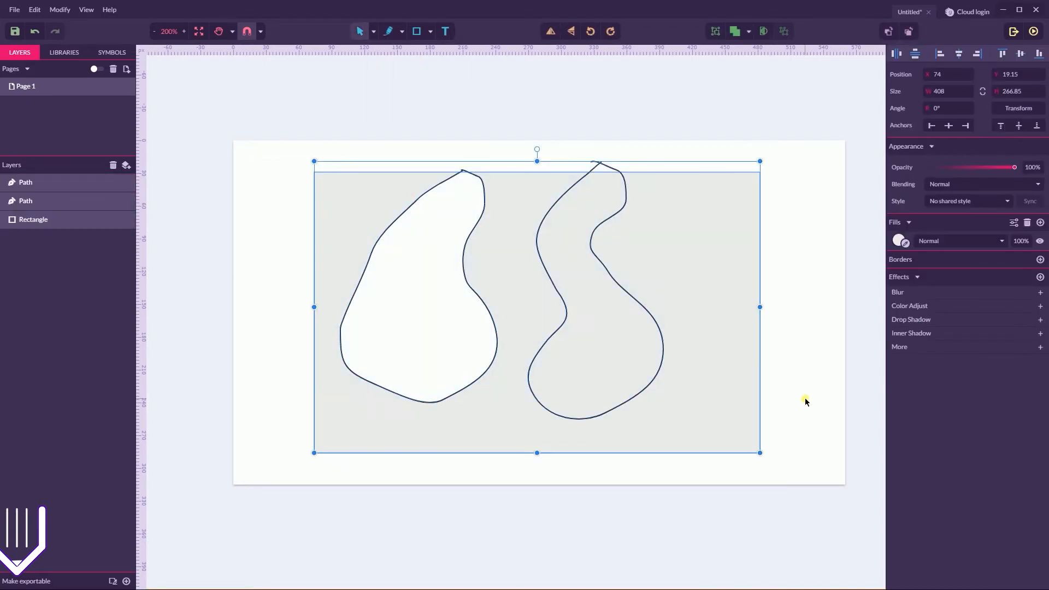
mouse_move(789, 389)
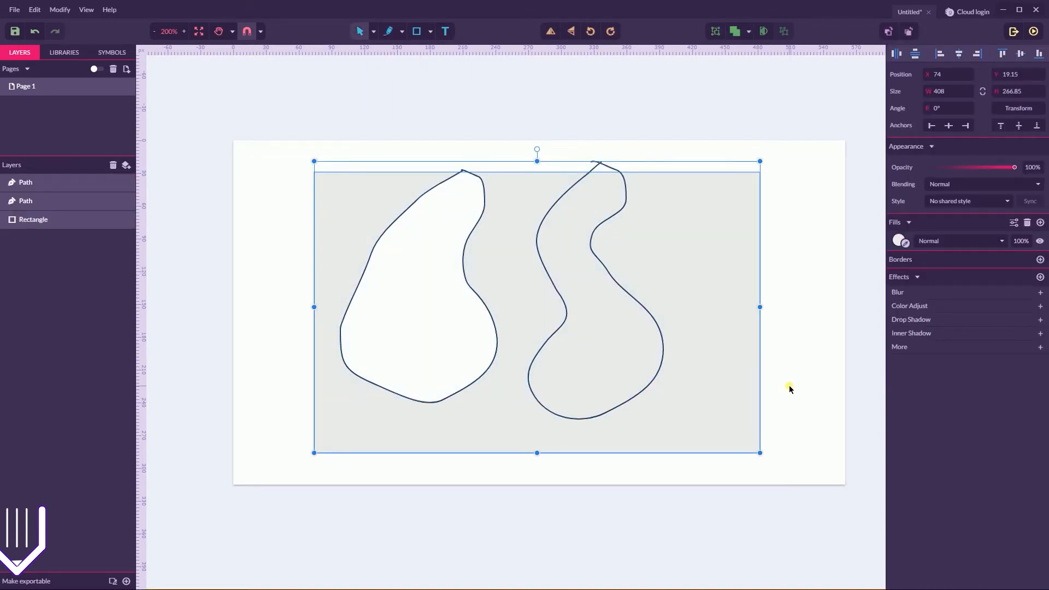
- Draw a large gray square, cut a wavy band across its middle with Shading, then deselect
left_click(416, 31)
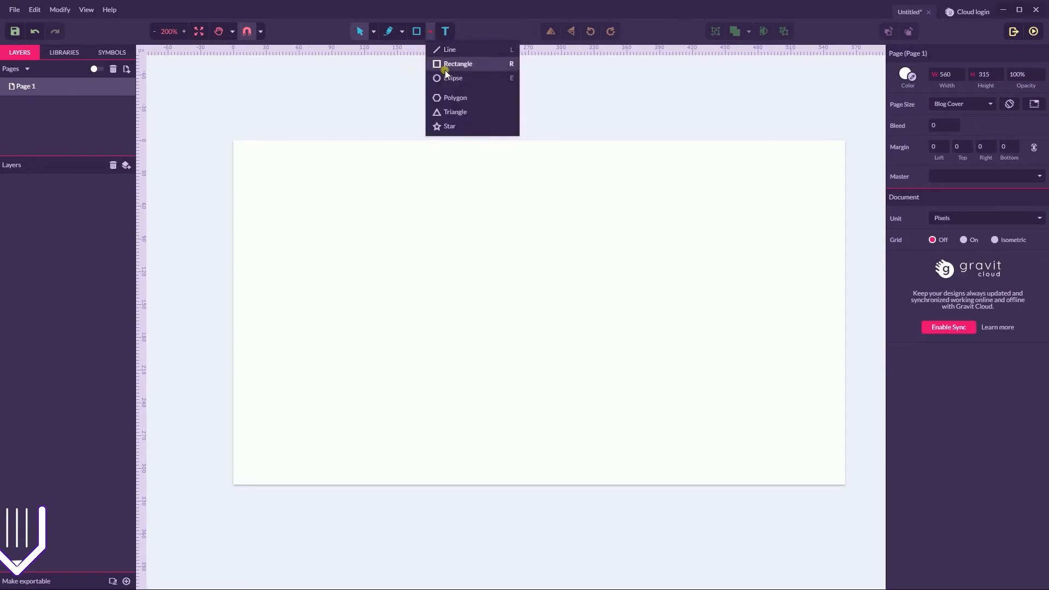
left_click_drag(229, 60, 625, 438)
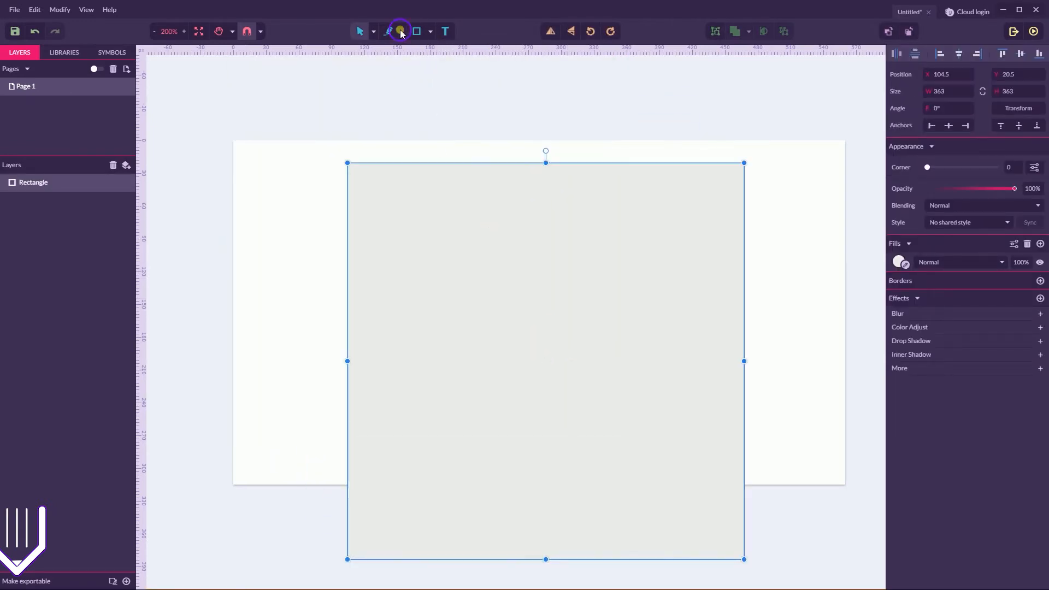
left_click(388, 32)
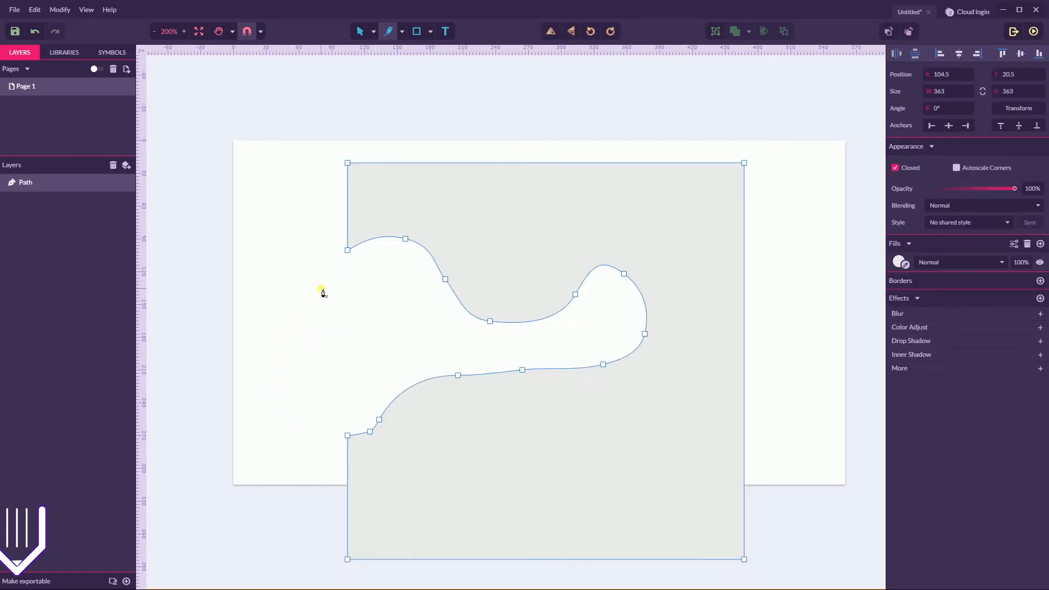
mouse_move(333, 306)
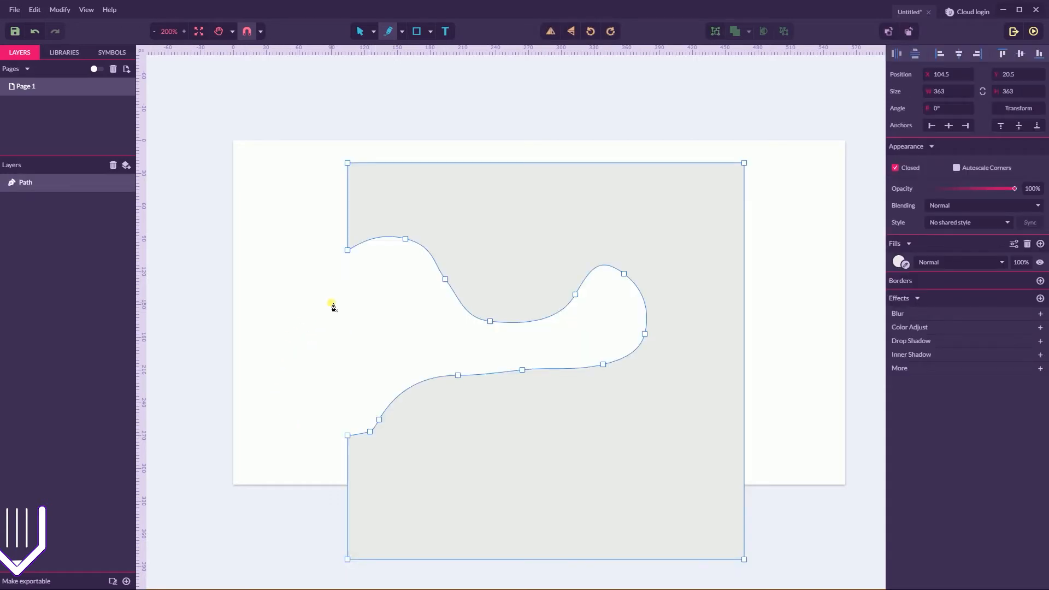
left_click(402, 32)
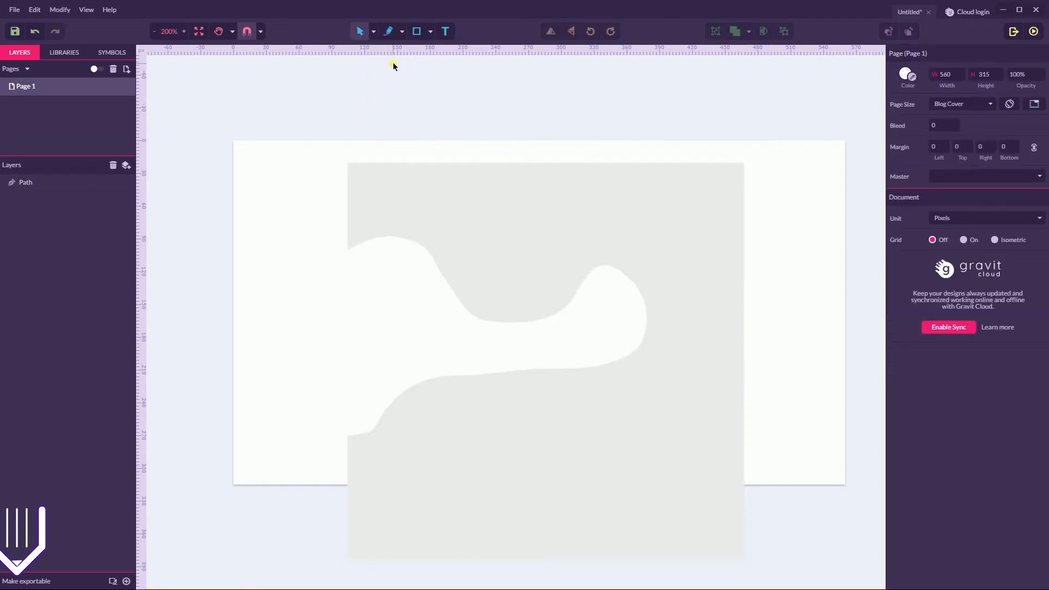
- Switch to Shading and draw a tall narrow blob outline left of the cut square
left_click(387, 31)
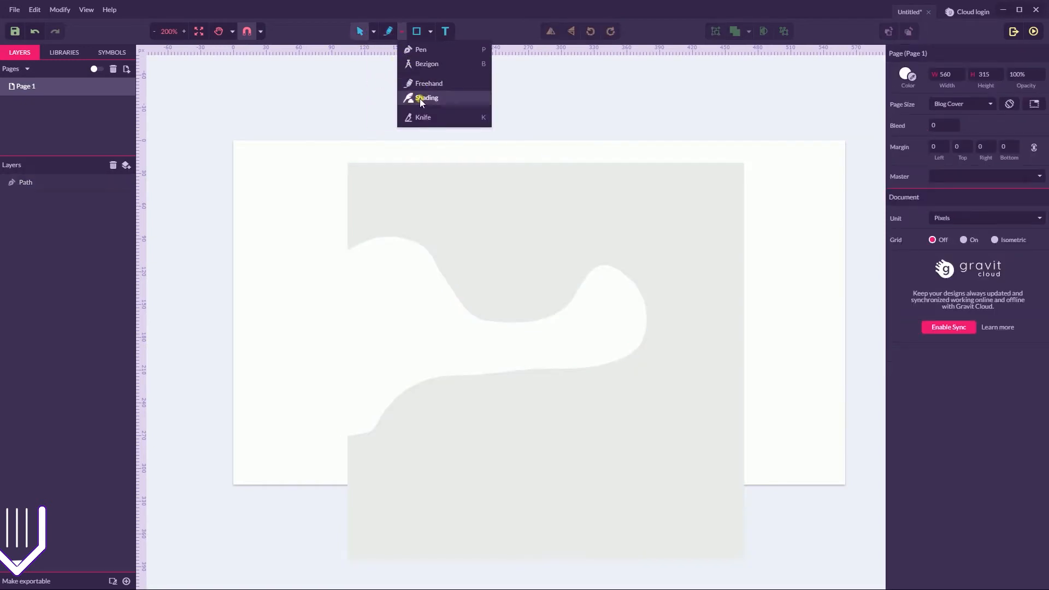
left_click(427, 98)
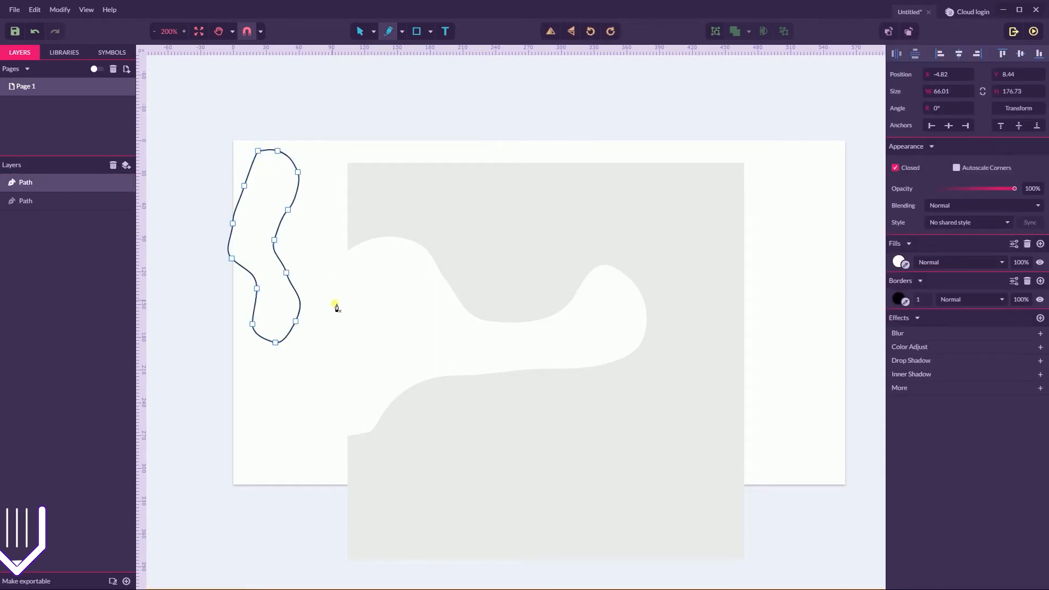
left_click(396, 30)
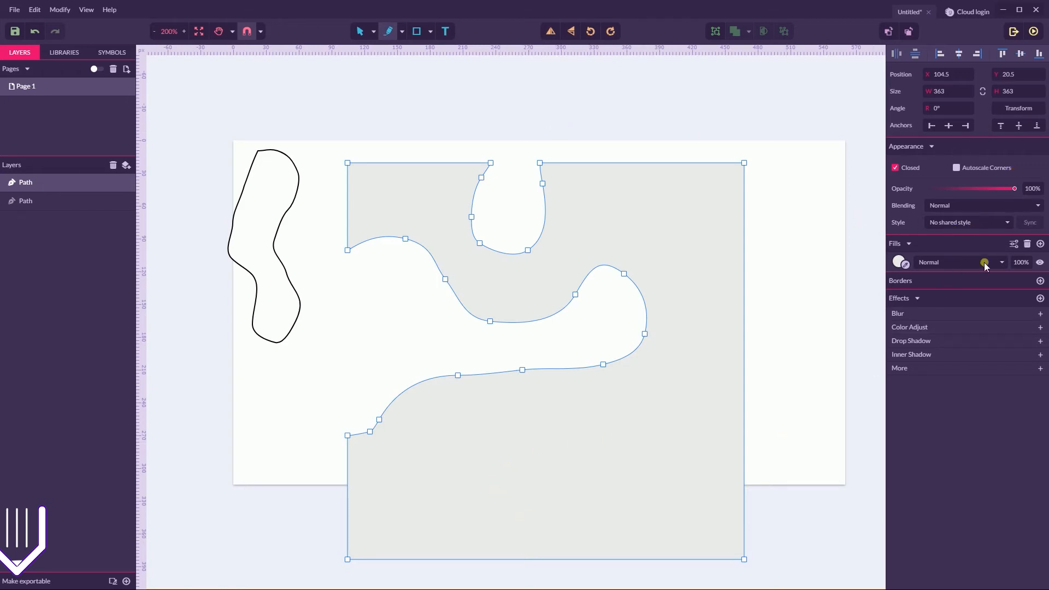
mouse_move(1041, 281)
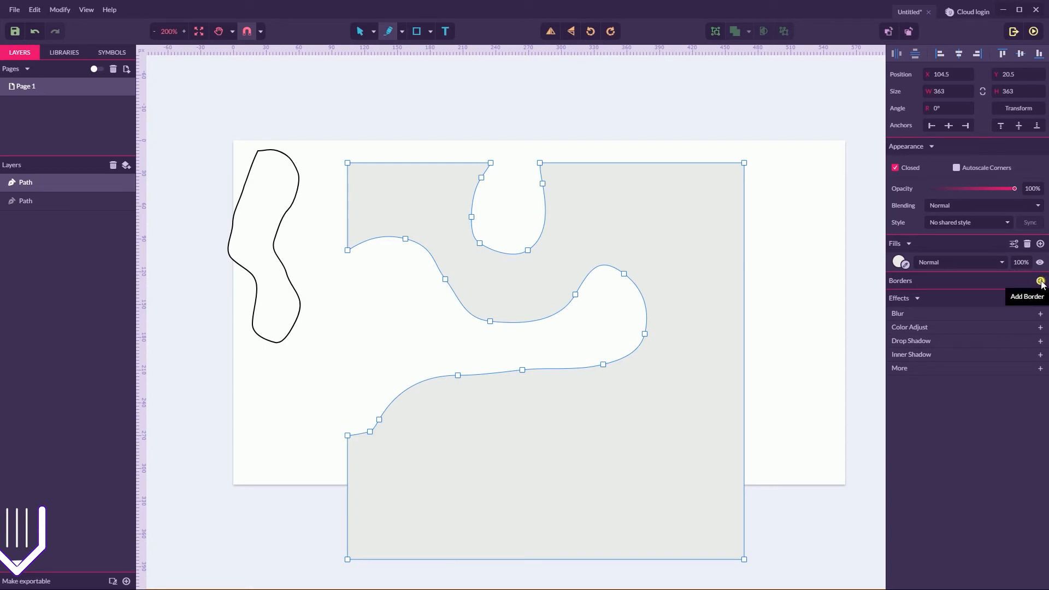
- Add a black outline border to the notched gray shape via the Borders panel
left_click(1040, 280)
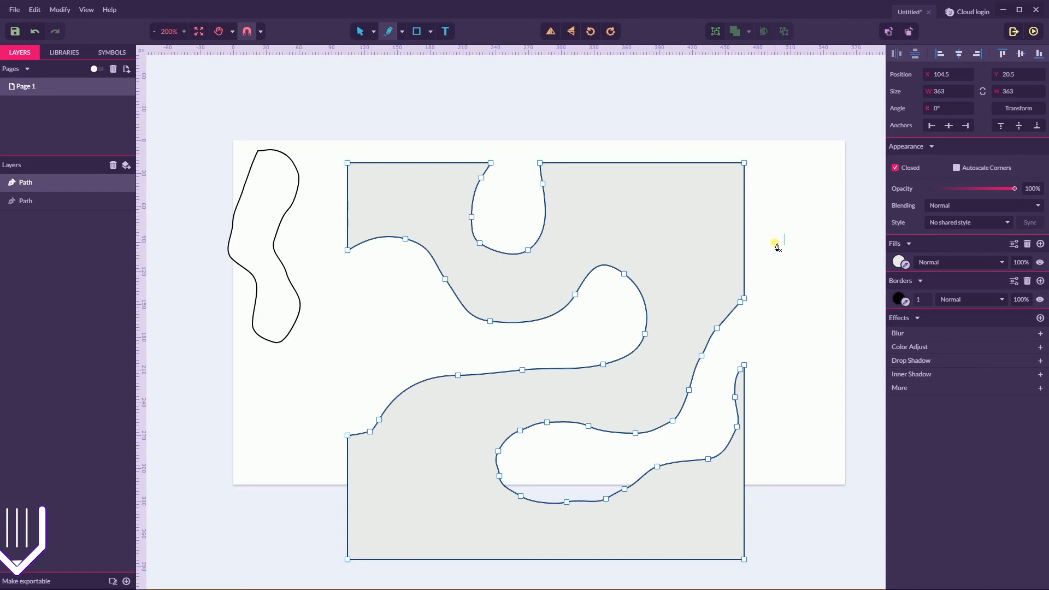
mouse_move(520, 138)
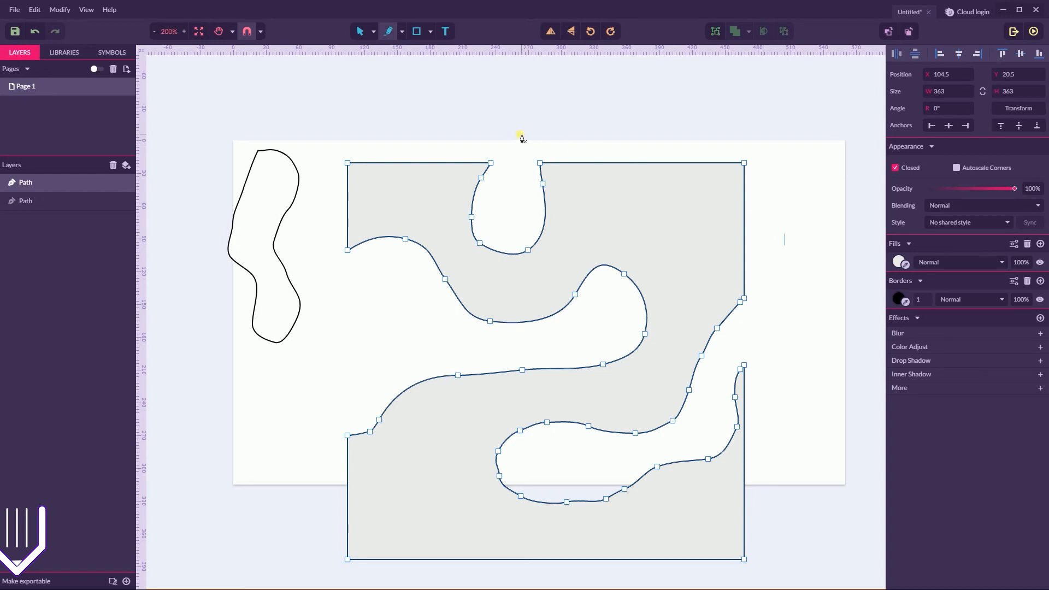